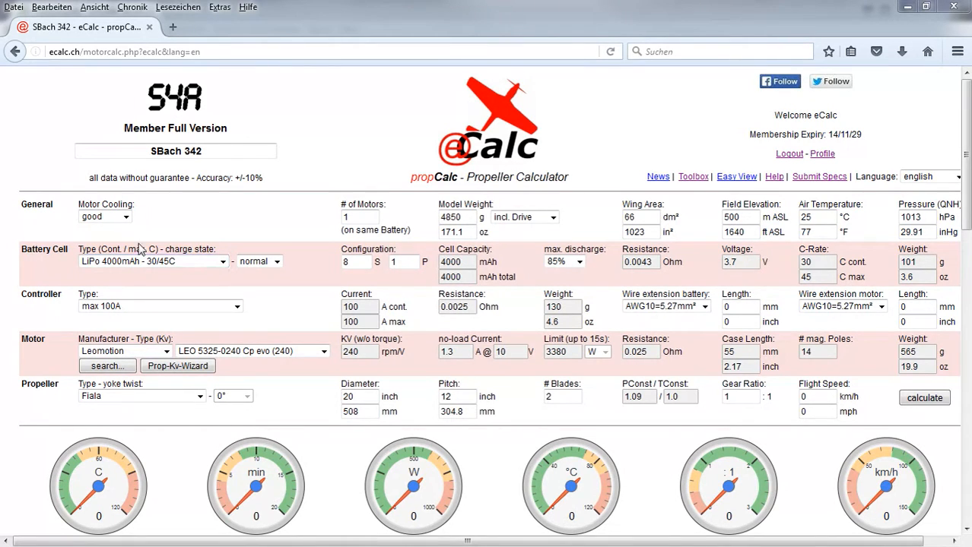
mouse_move(146, 284)
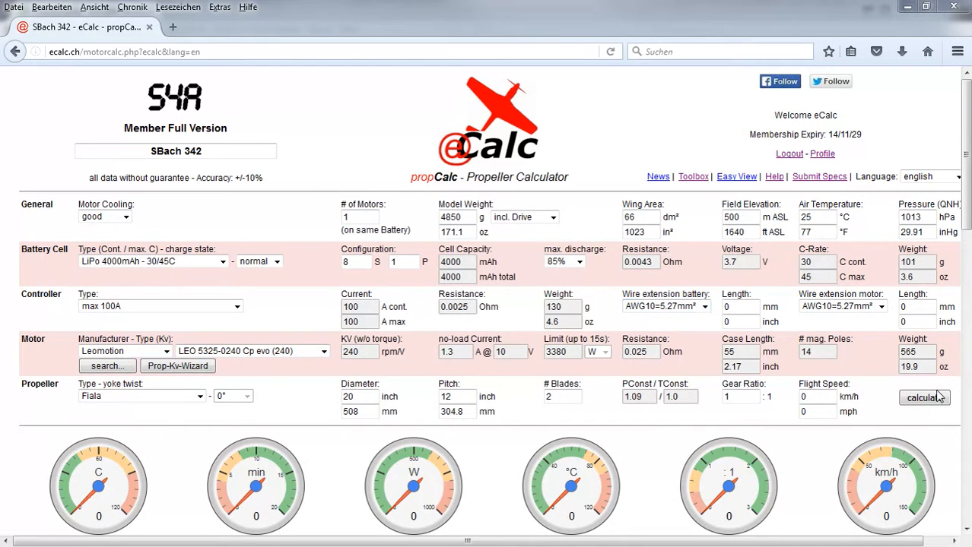
Calculate the SBach 342 drive, giving 7.2 min mixed flight time and 1.82:1 thrust-weight
click(924, 398)
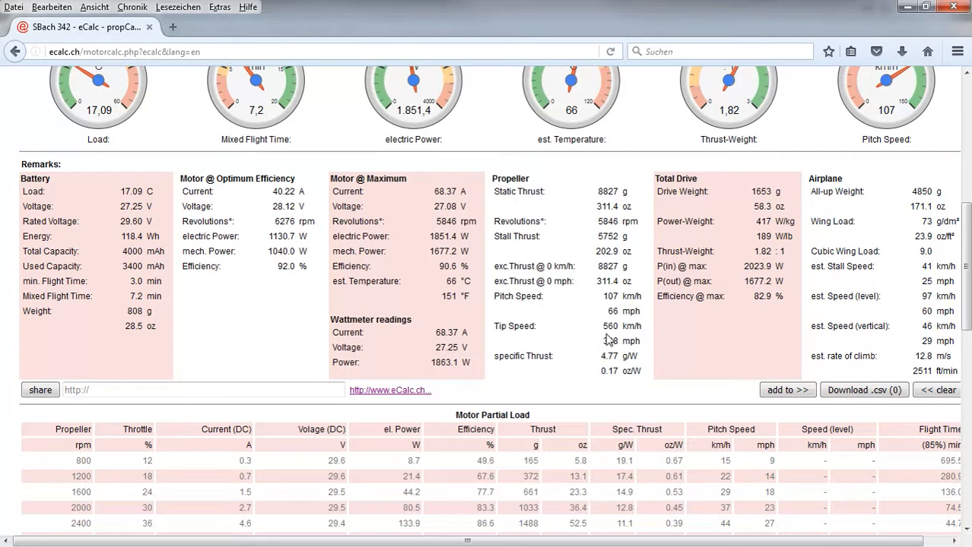
mouse_move(289, 299)
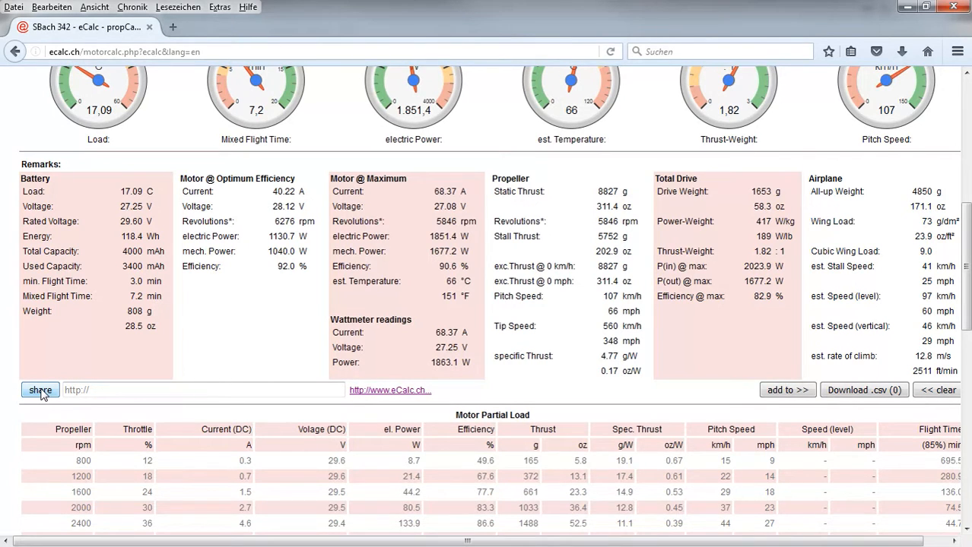
Generate the parameterized share link for the current SBach 342 setup
click(39, 390)
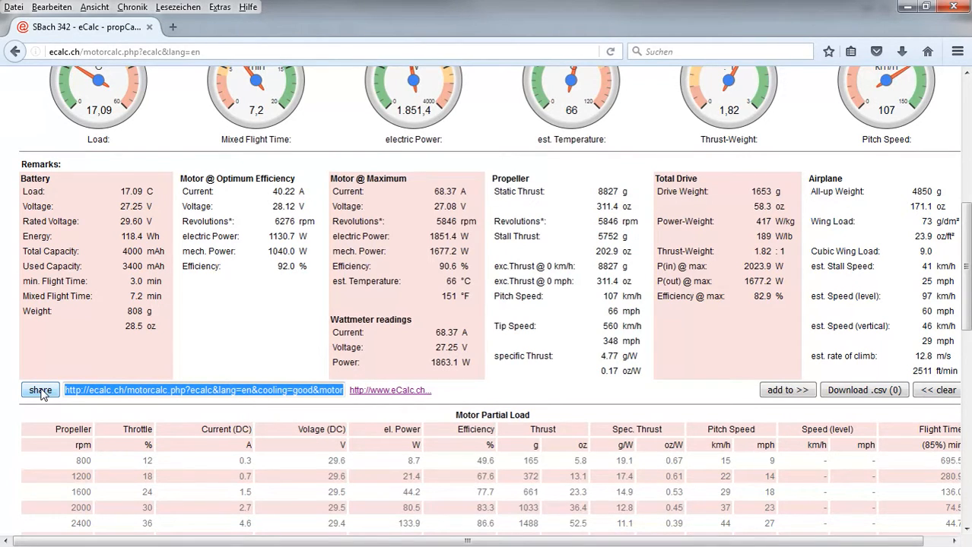
mouse_move(369, 395)
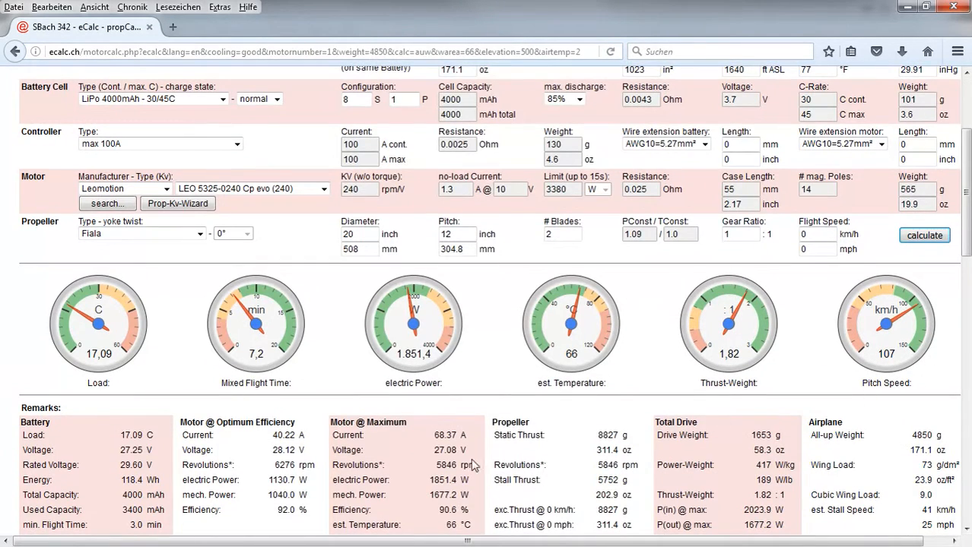
Scroll back to the top of the reloaded SBach 342 calculator page
scroll(up, 3)
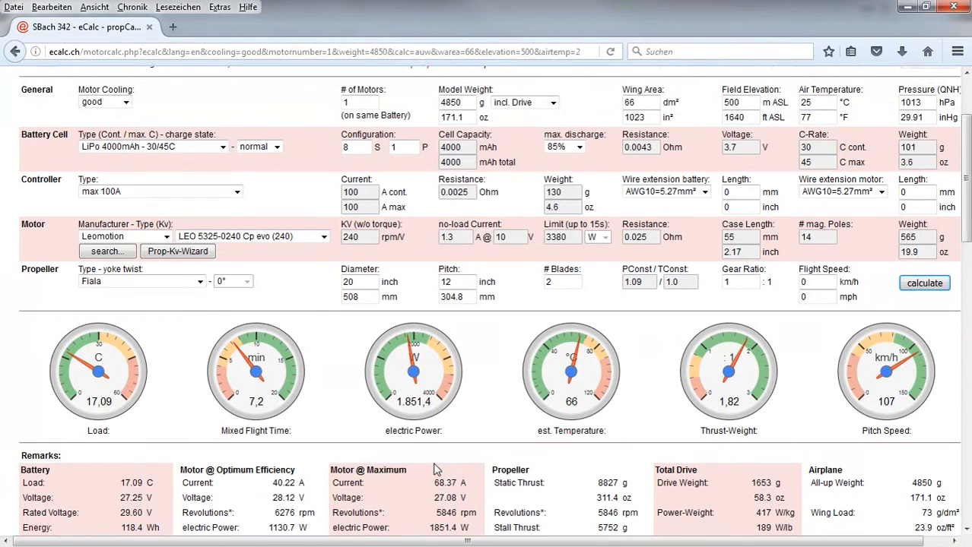
scroll(up, 3)
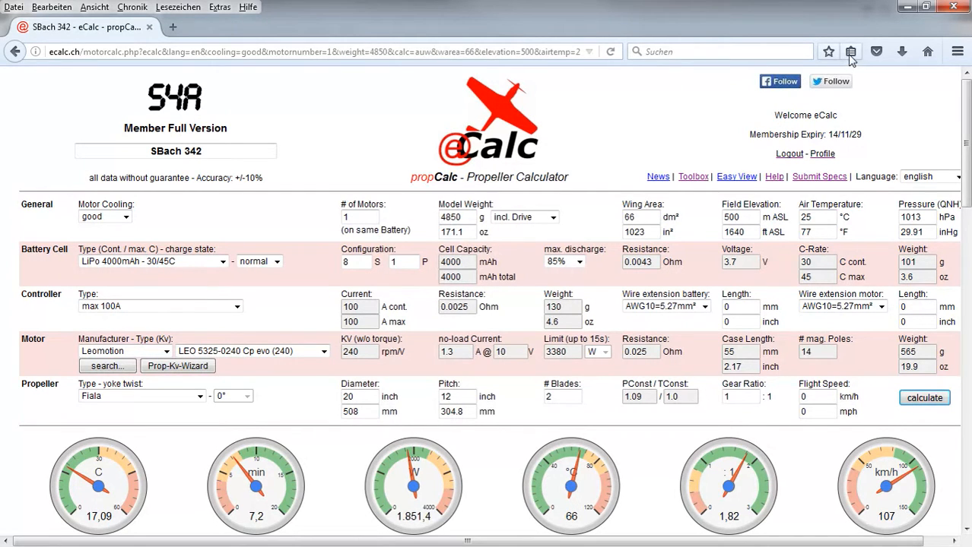
Show the Firefox bookmarks list with earlier eCalc setups and the Modelbau folder
click(851, 51)
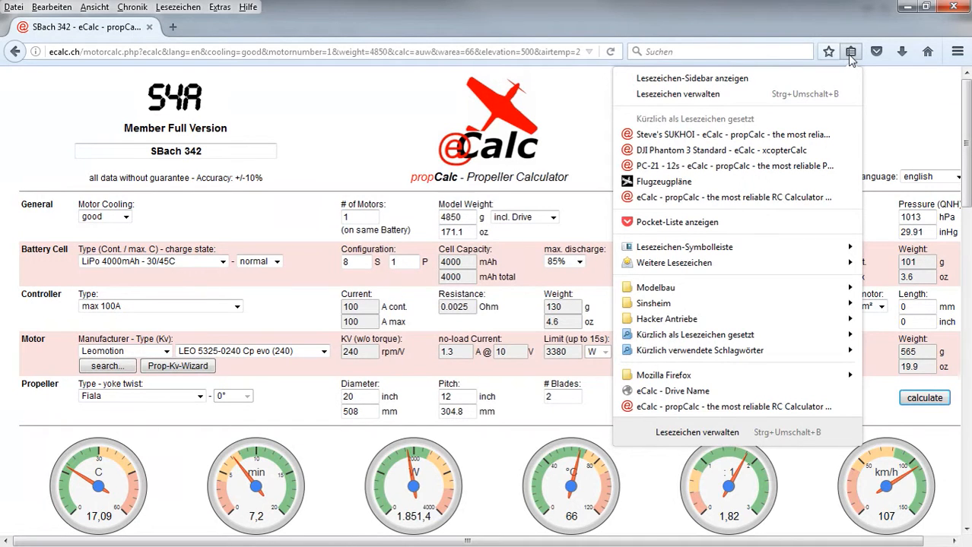
mouse_move(679, 252)
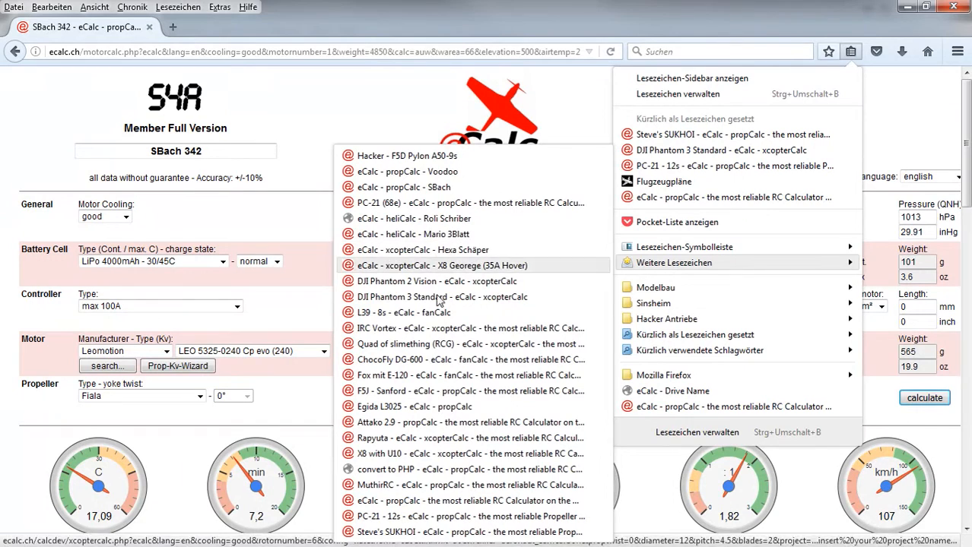
mouse_move(437, 327)
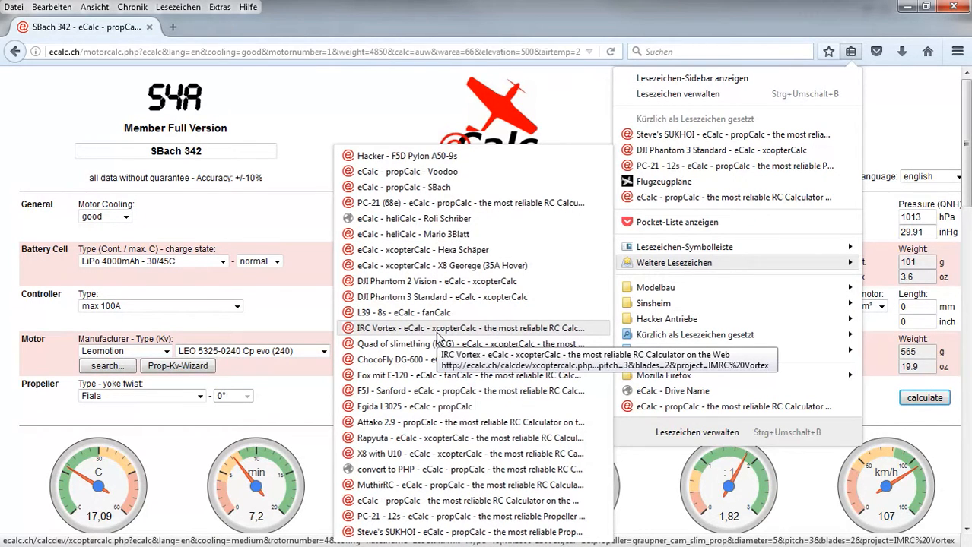